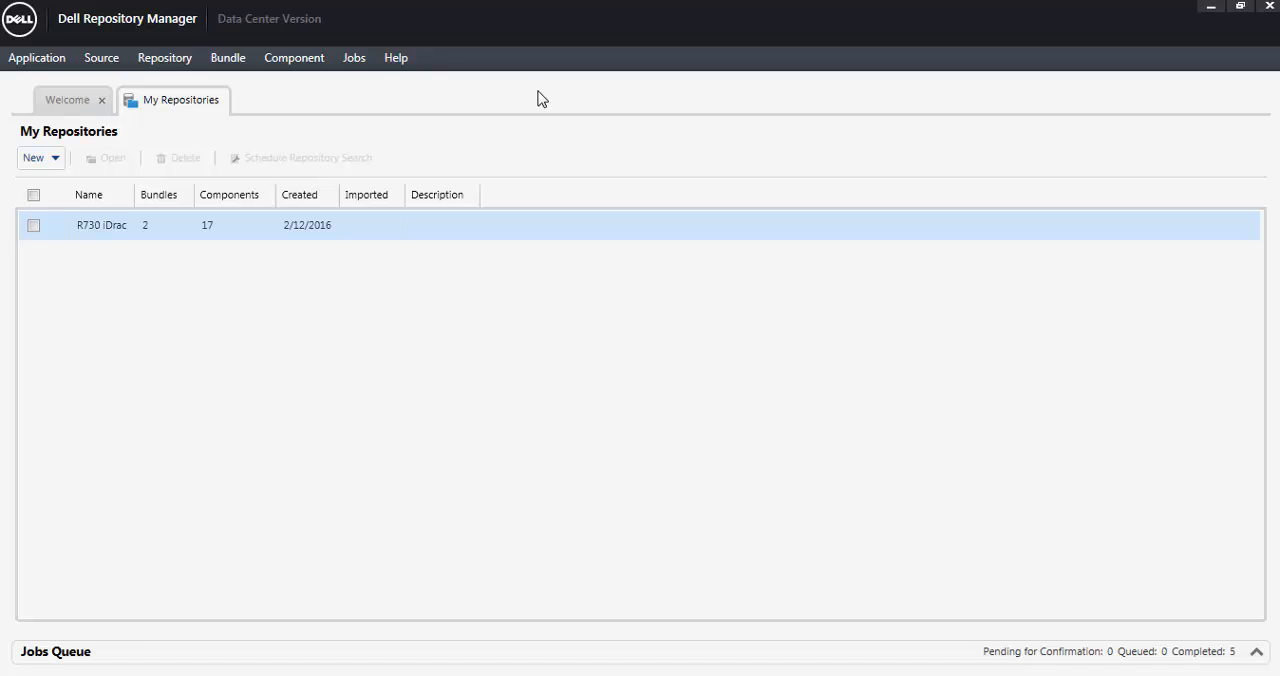
mouse_move(46, 240)
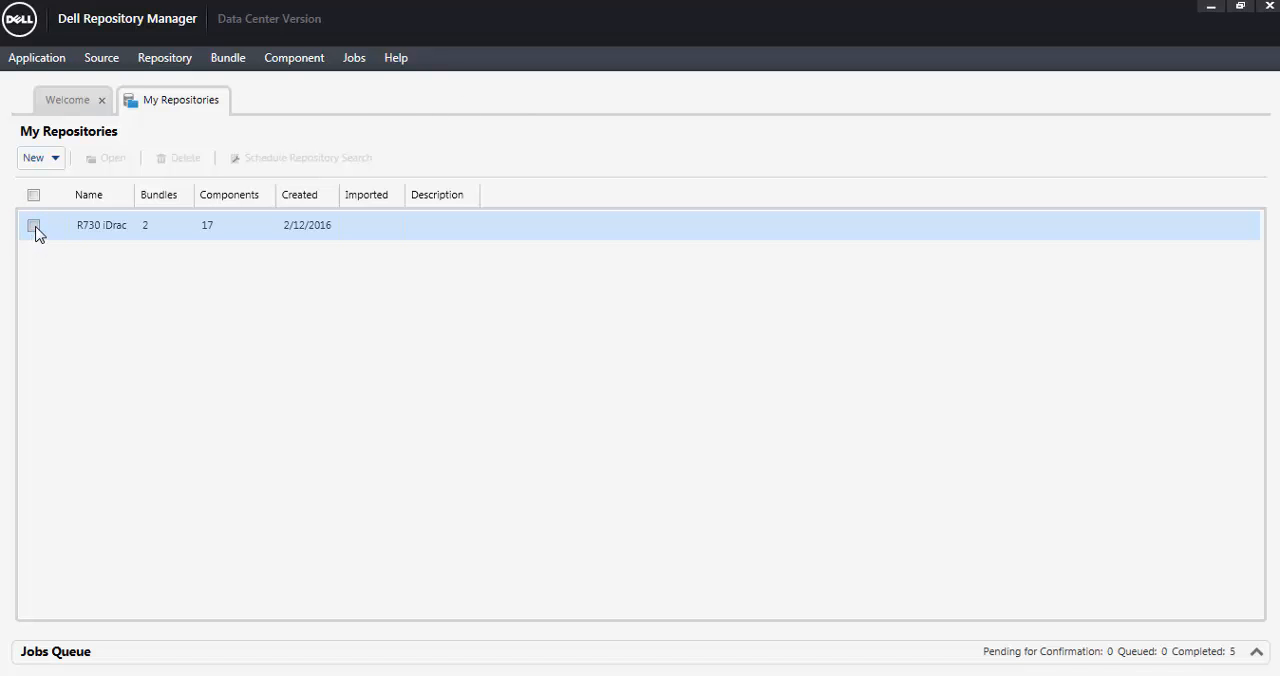
Open the R730 iDrac repository and tick its Linux iDRAC bundle for PowerEdge R730
click(32, 224)
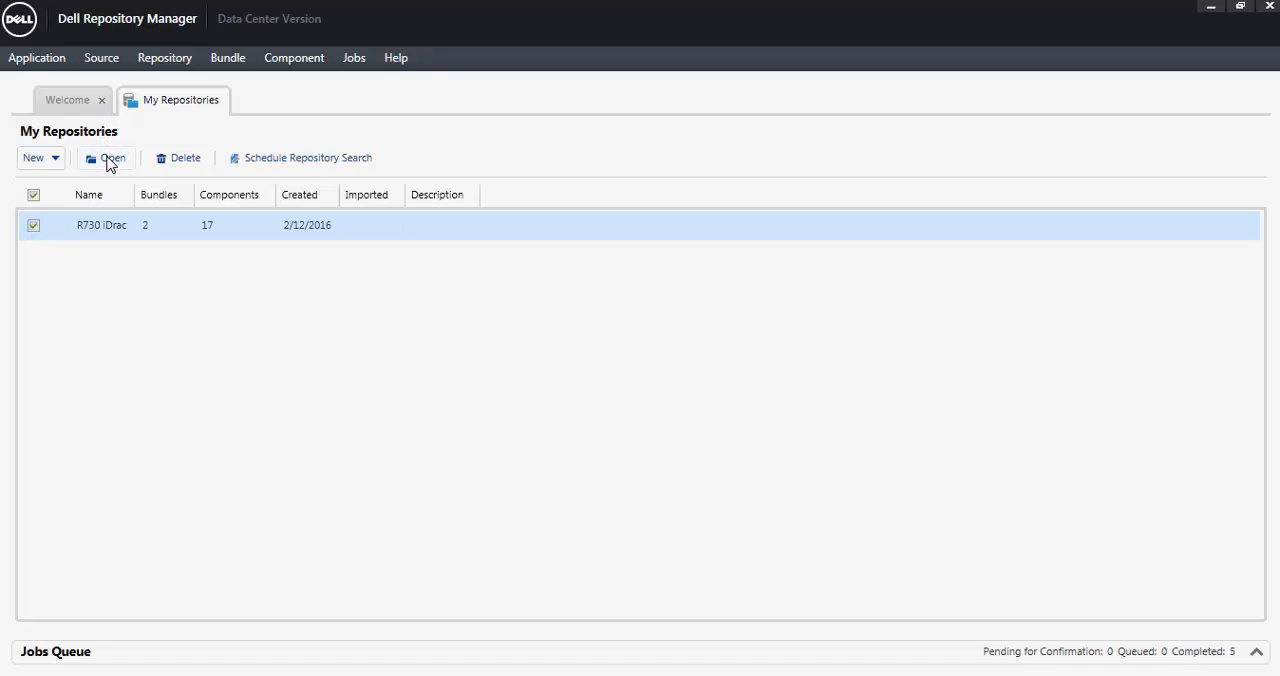
click(112, 156)
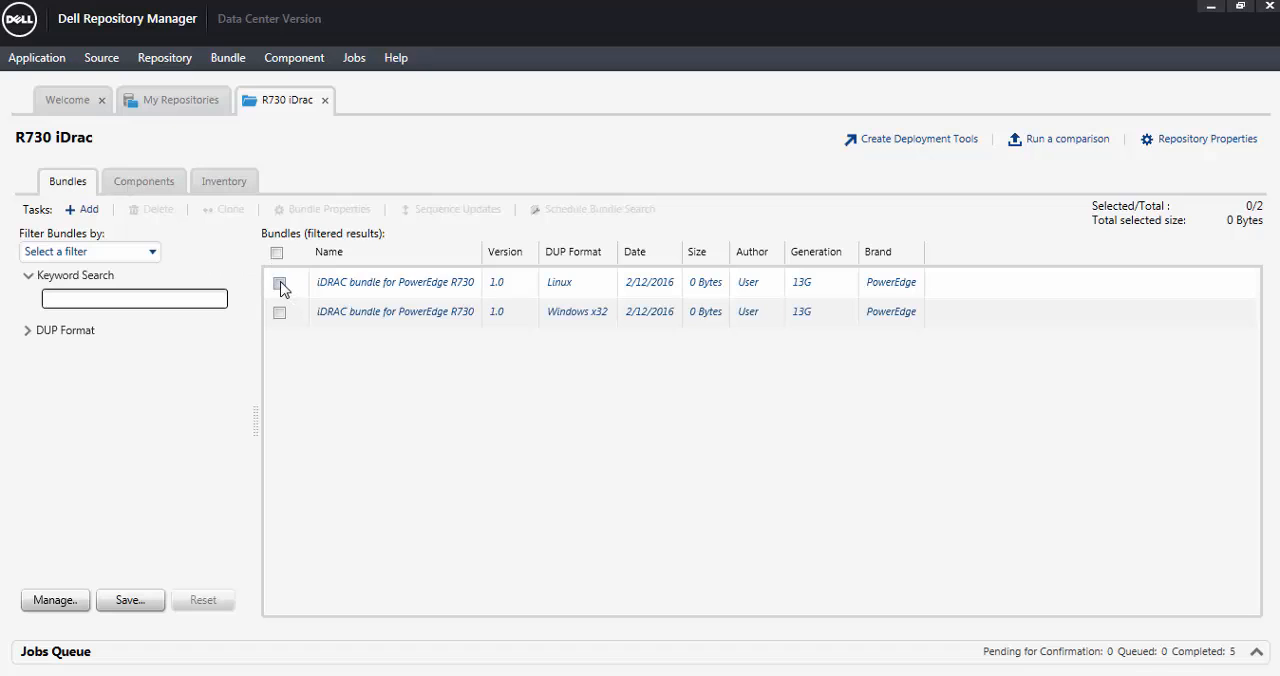
click(280, 282)
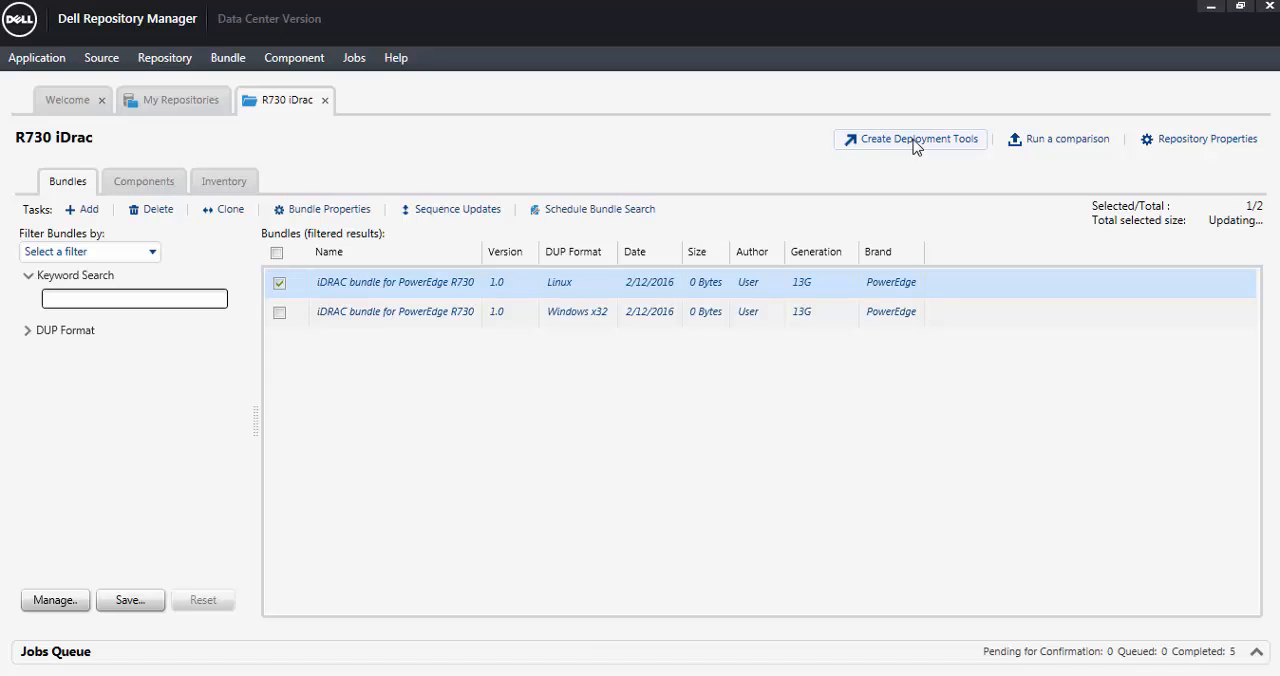
Start Create Deployment Tools for the bundle and choose Create Bootable ISO (Linux Only)
click(908, 140)
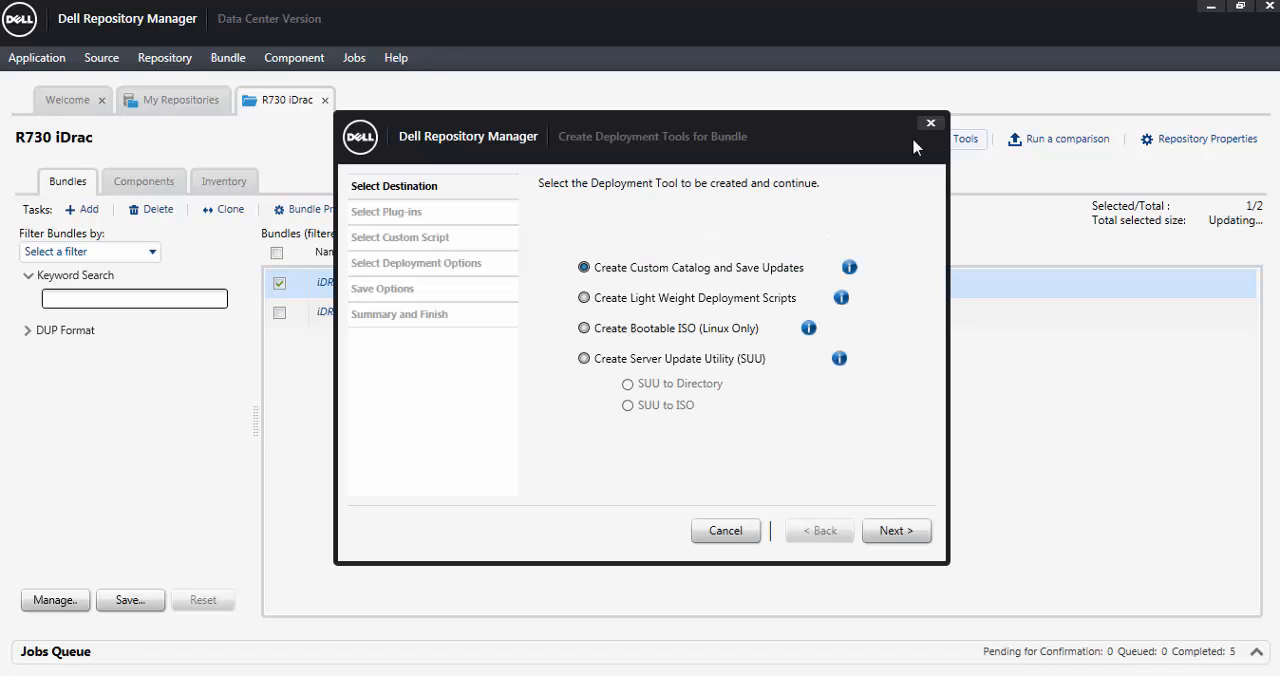
mouse_move(864, 204)
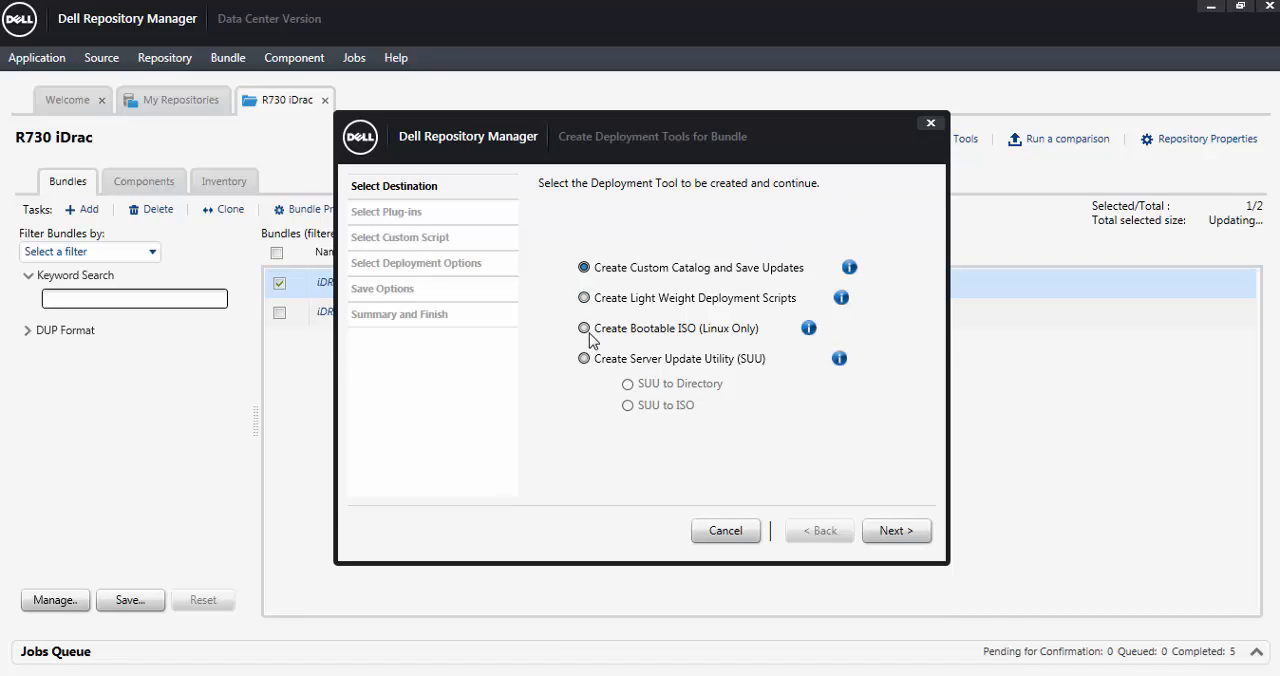
click(584, 328)
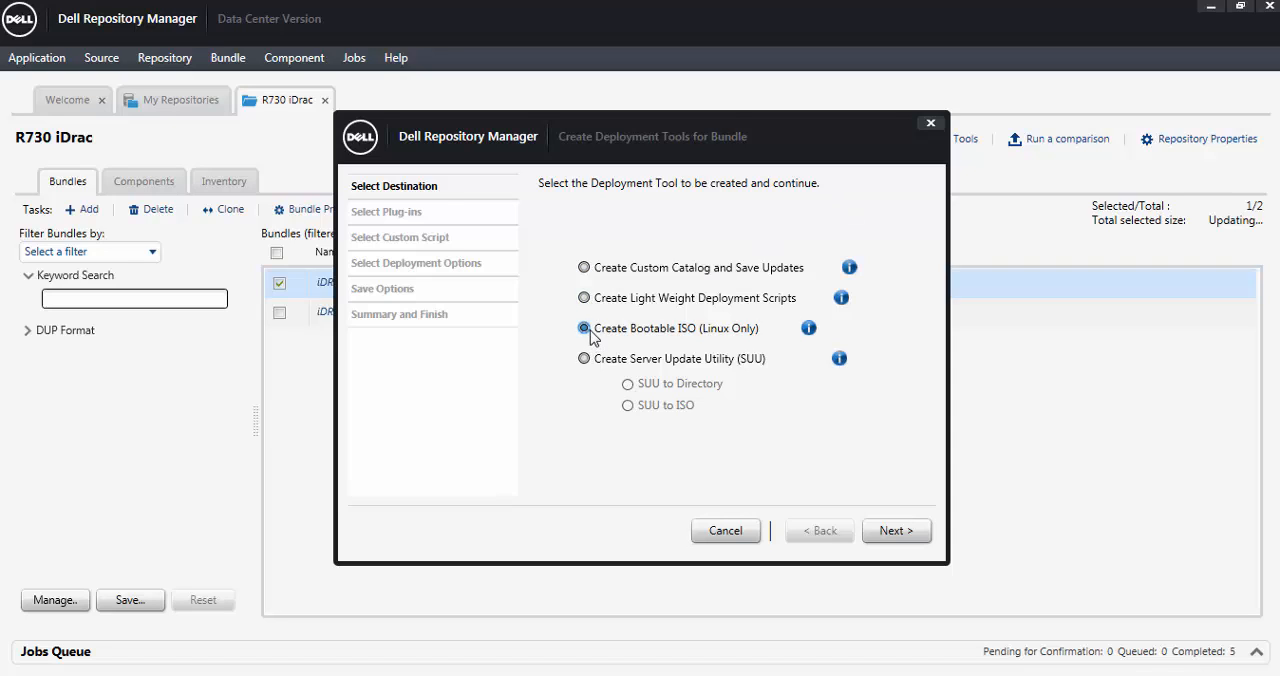
mouse_move(806, 348)
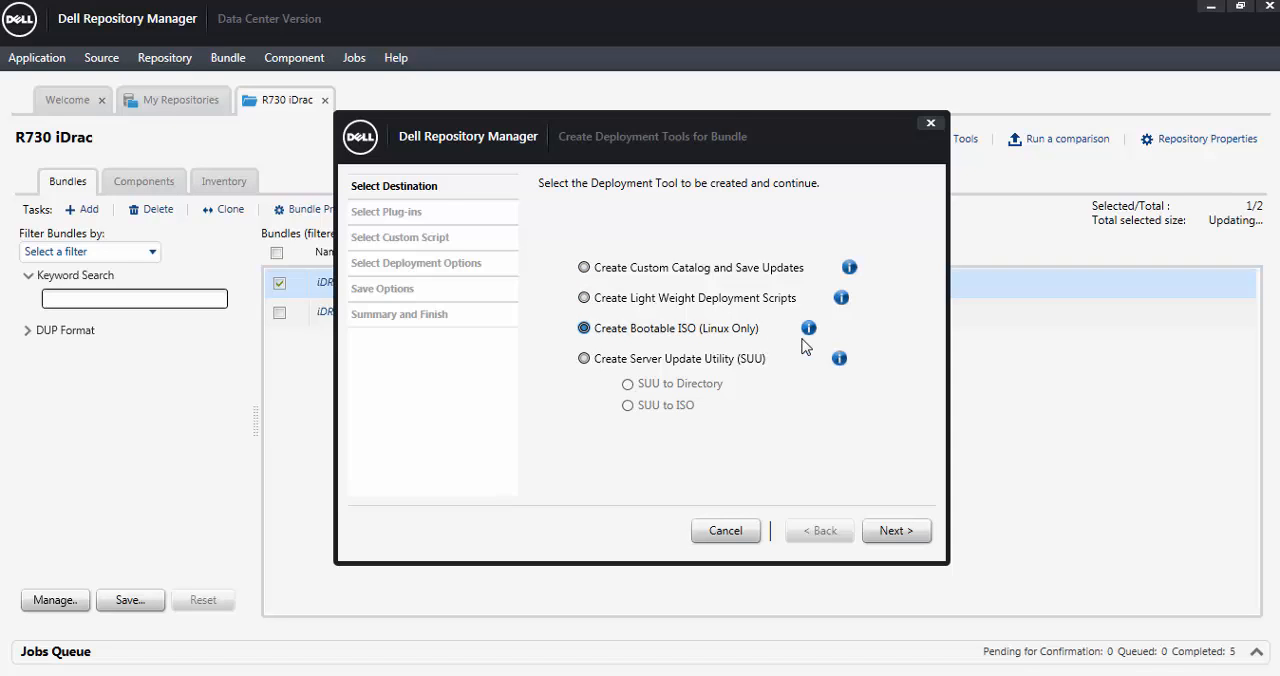
mouse_move(808, 328)
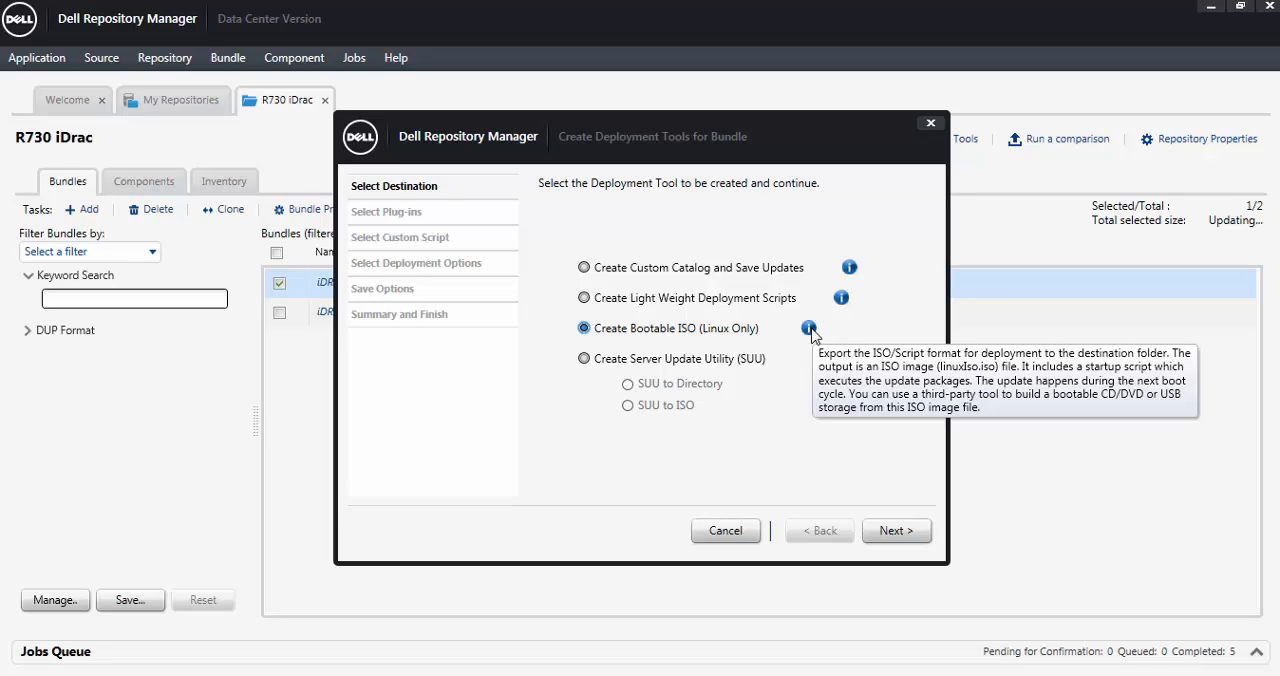
mouse_move(904, 362)
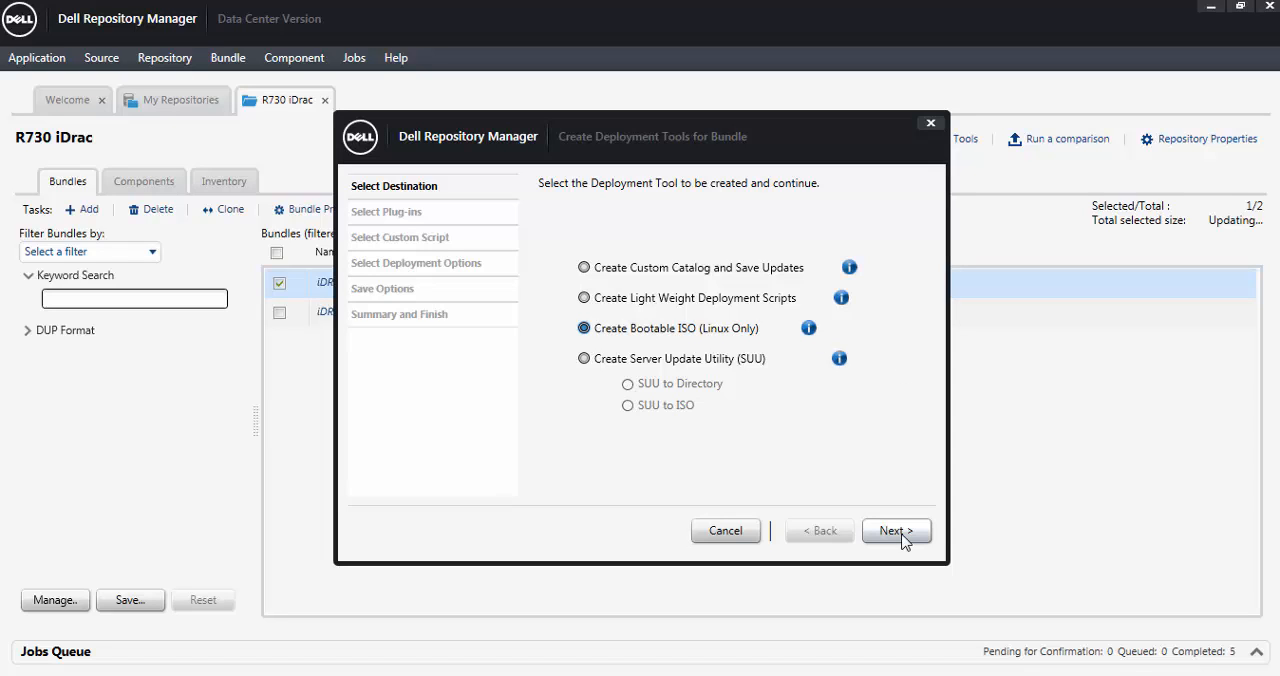
Pass the destination and plug-in checks and set Desktop as the ISO output folder
click(894, 532)
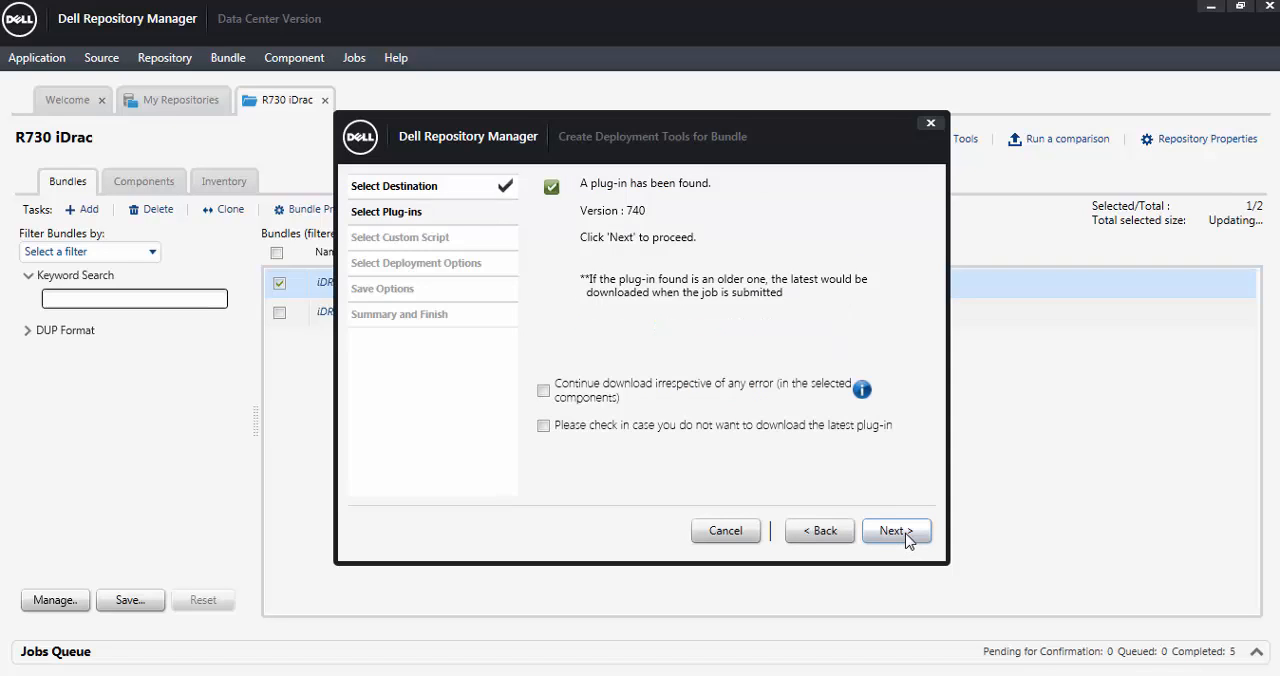
mouse_move(912, 500)
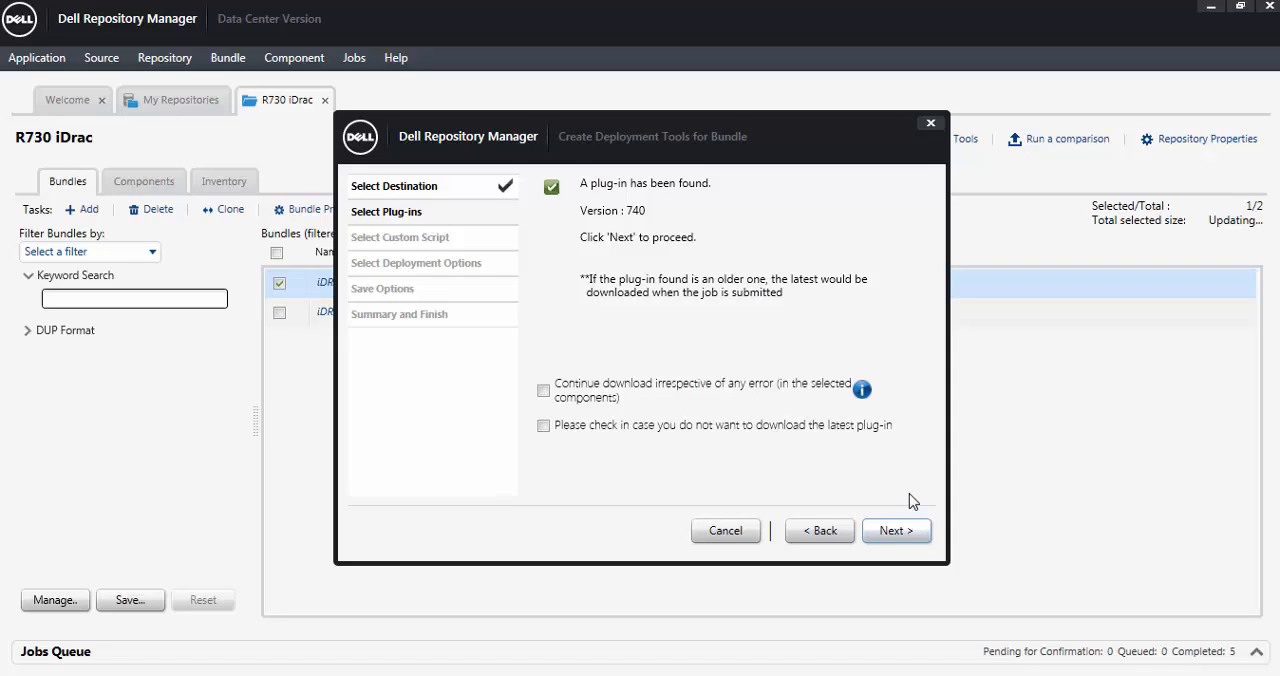
click(890, 532)
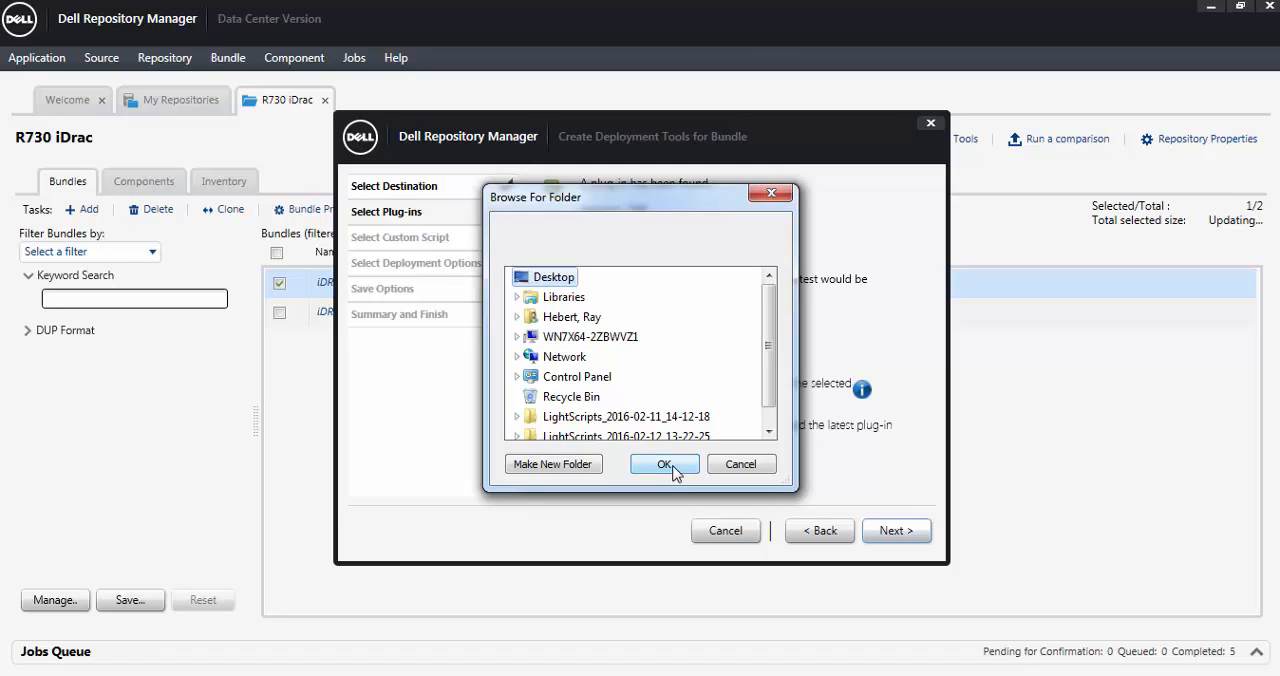
click(664, 464)
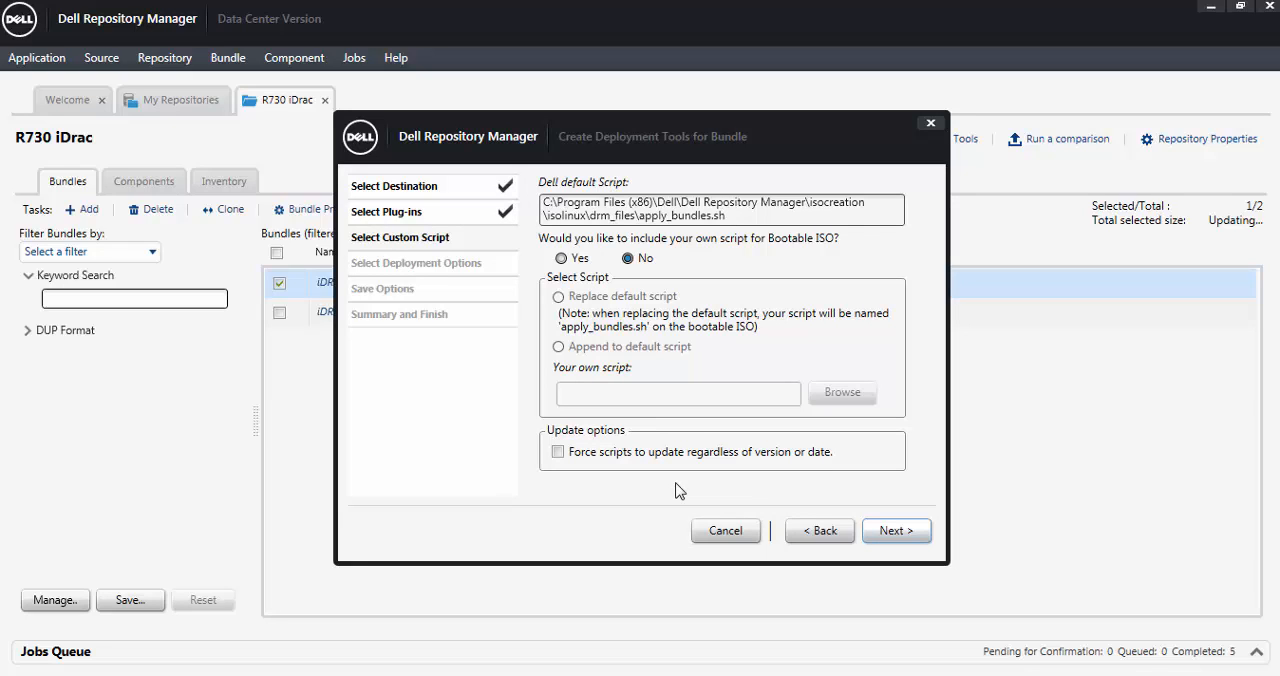
mouse_move(684, 492)
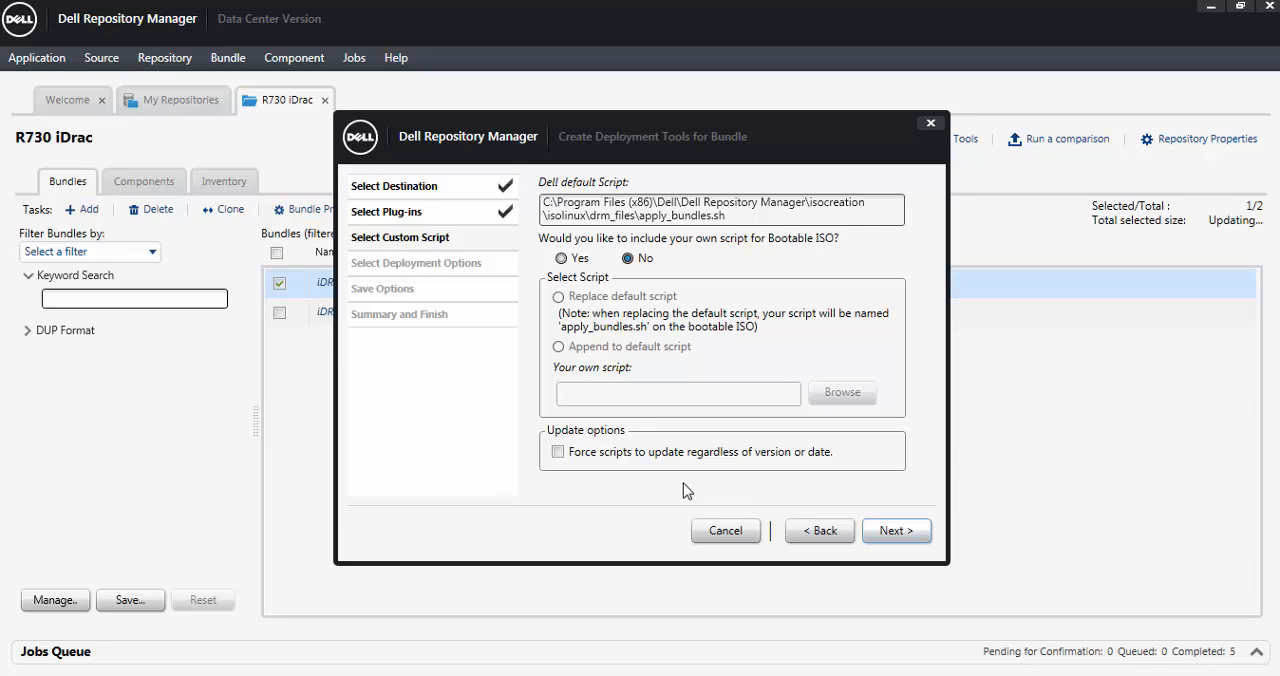
mouse_move(900, 288)
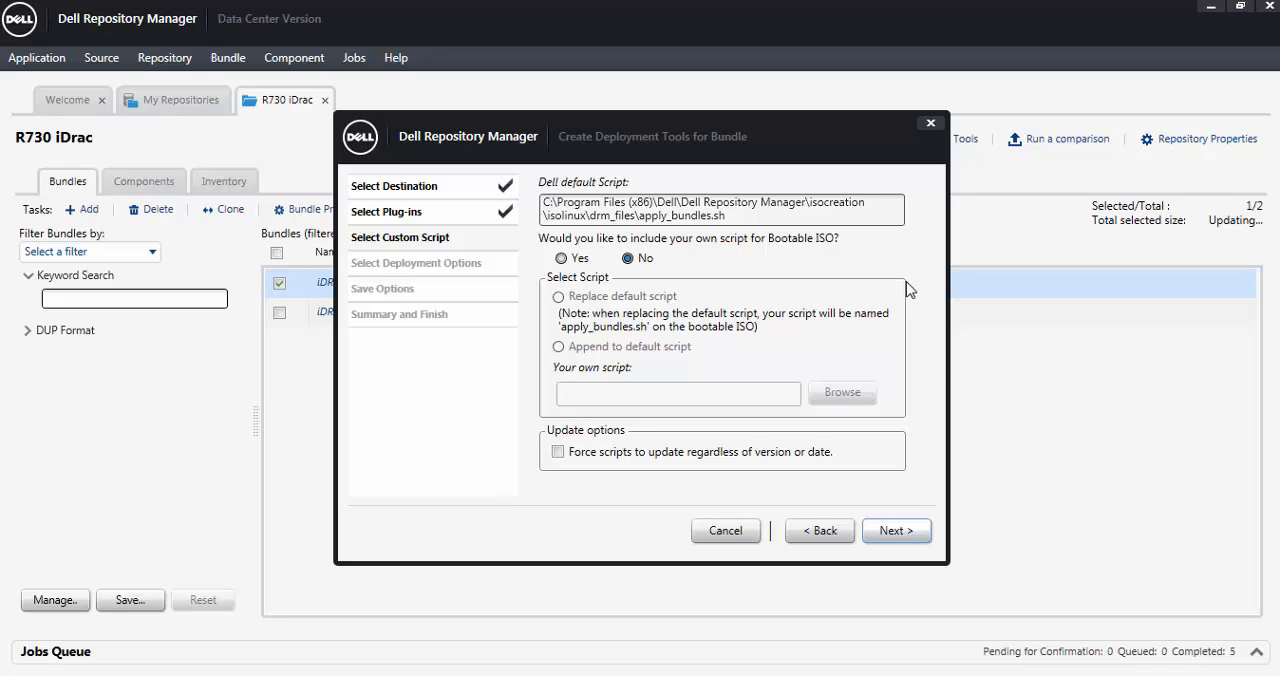
mouse_move(680, 308)
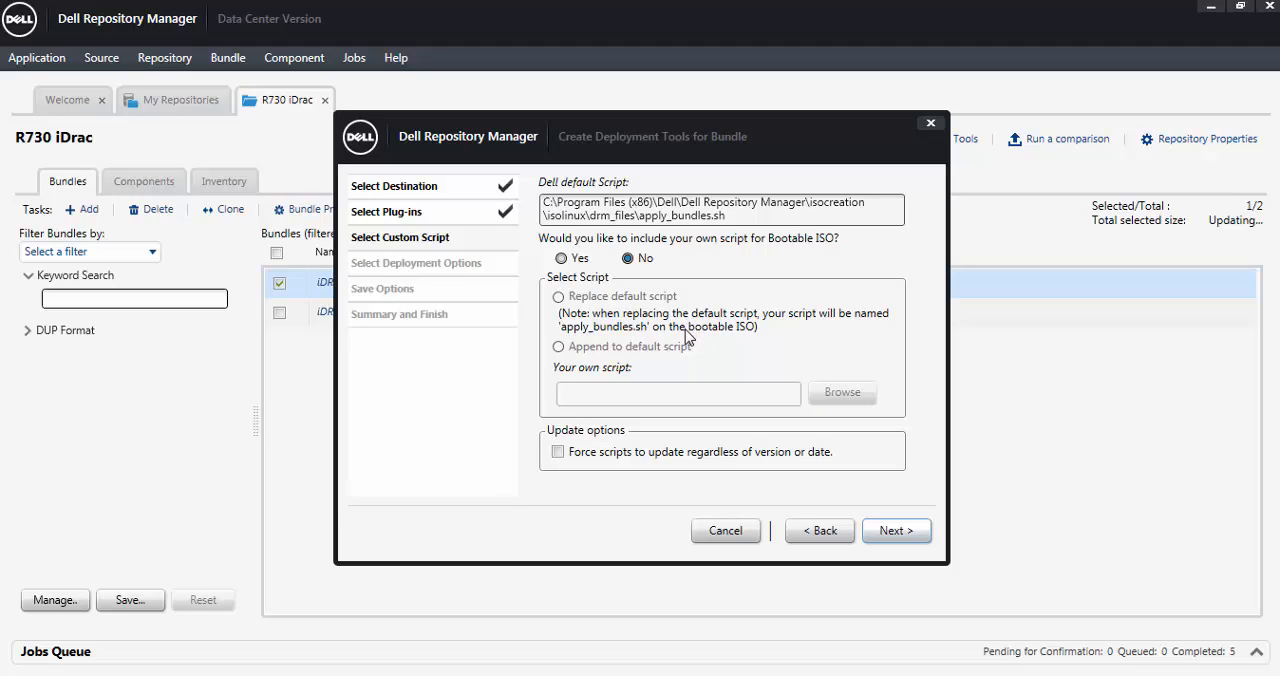
mouse_move(658, 330)
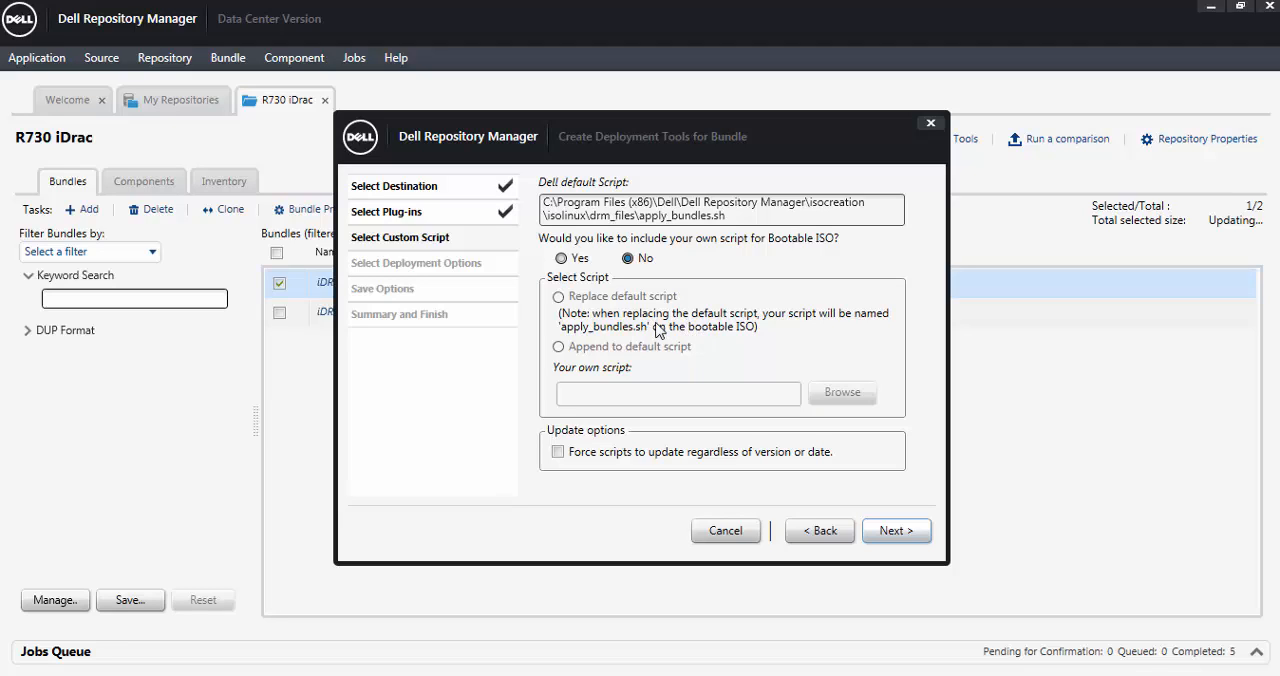
mouse_move(704, 360)
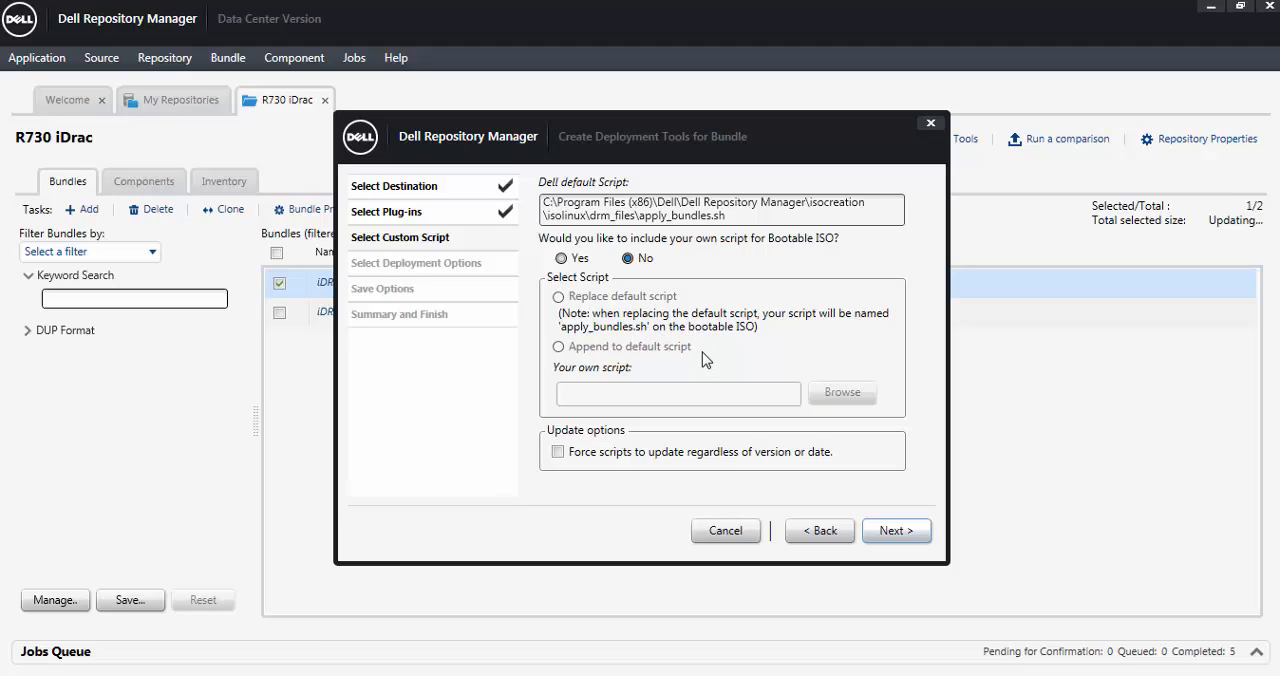
mouse_move(660, 392)
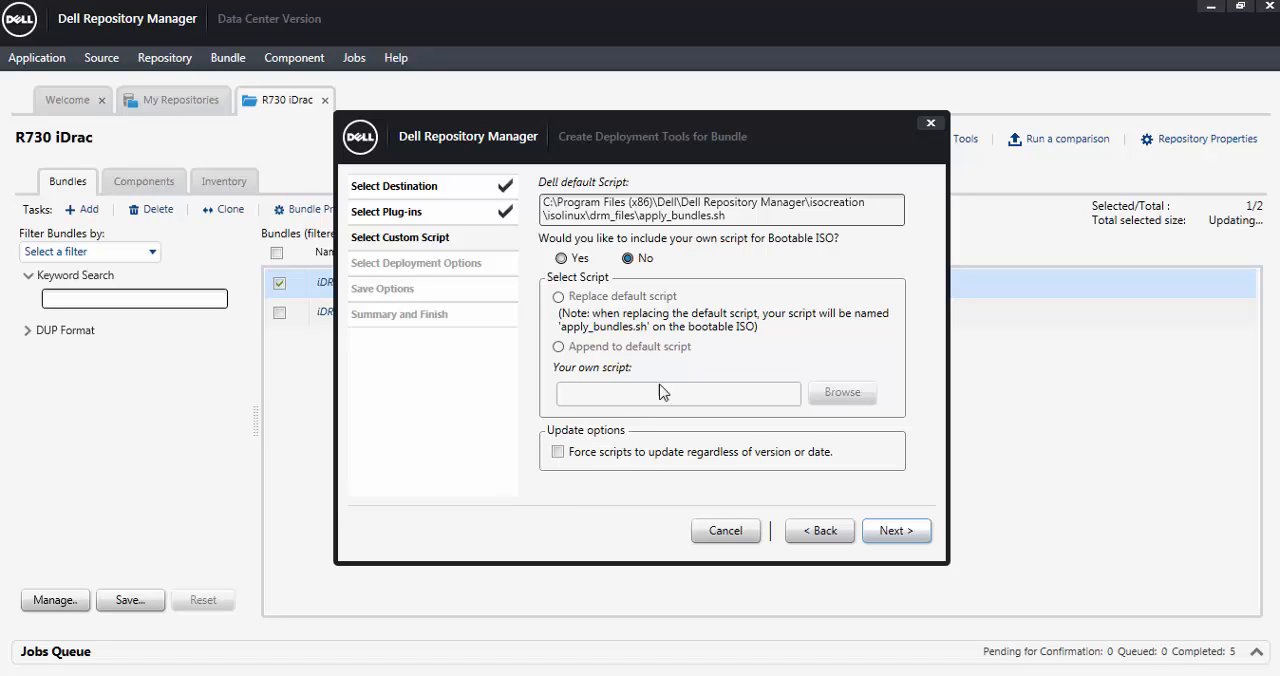
mouse_move(568, 472)
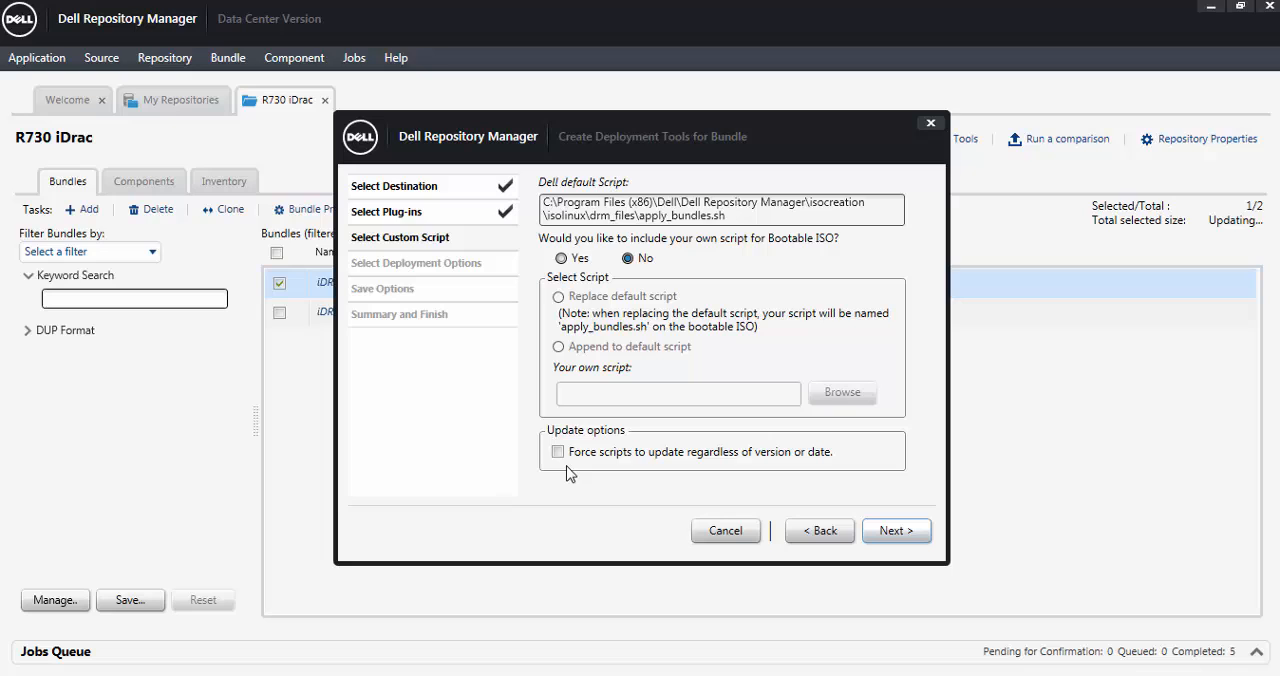
Keep custom script at No and finish the wizard to export the bootable ISO
click(894, 530)
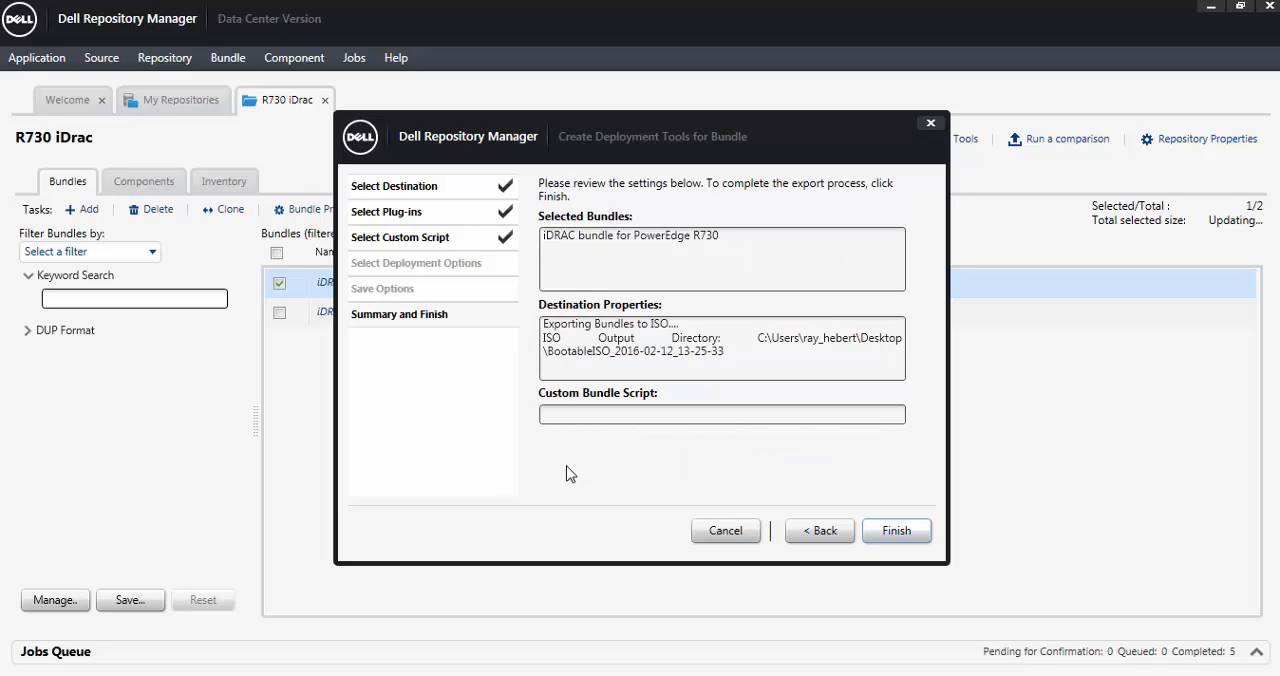
click(896, 530)
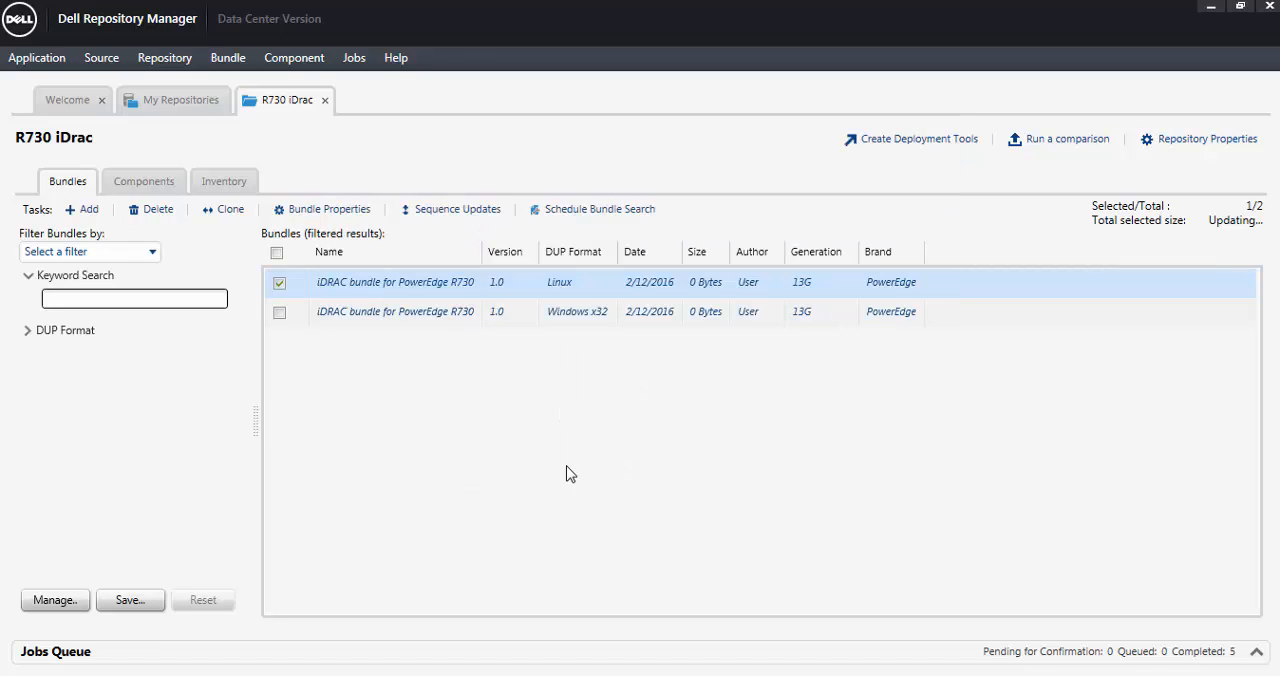